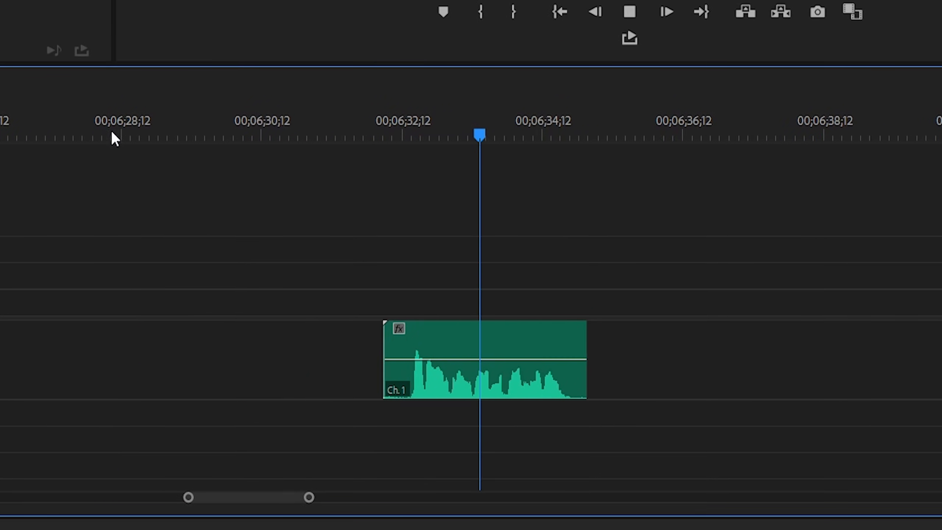
# - Select the voiceover clip on the timeline so its effects can be managed
pyautogui.click(629, 12)
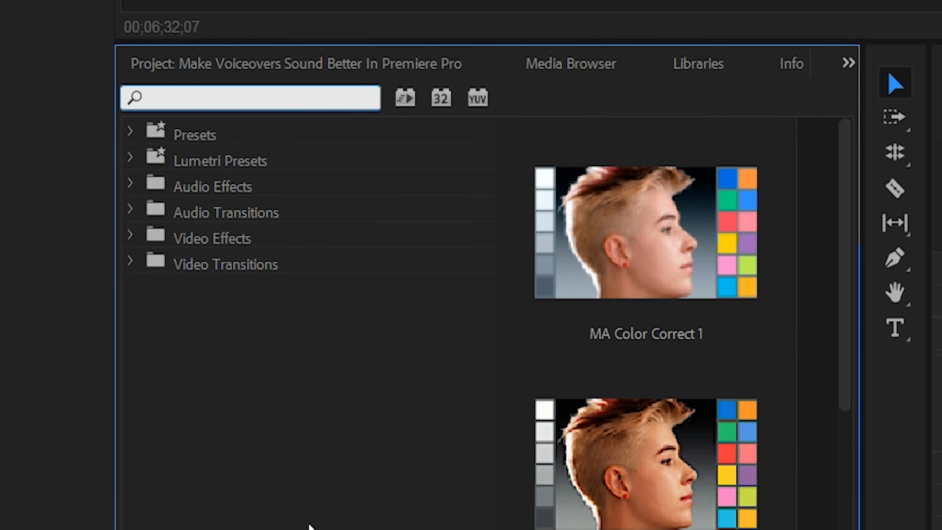
# - Find Dynamics Processing via the 'dynamics' search and apply it to the Audio 1 voiceover clip
pyautogui.write('dynamics')
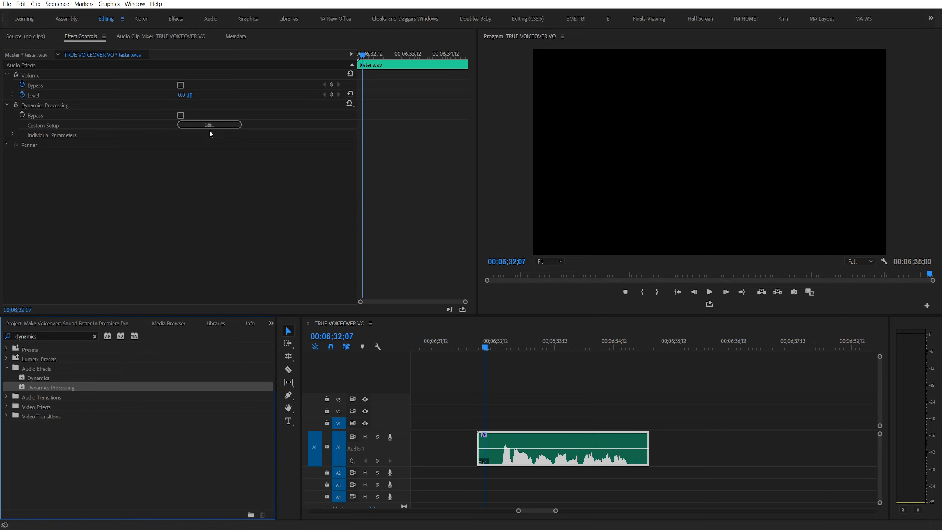
pyautogui.click(209, 125)
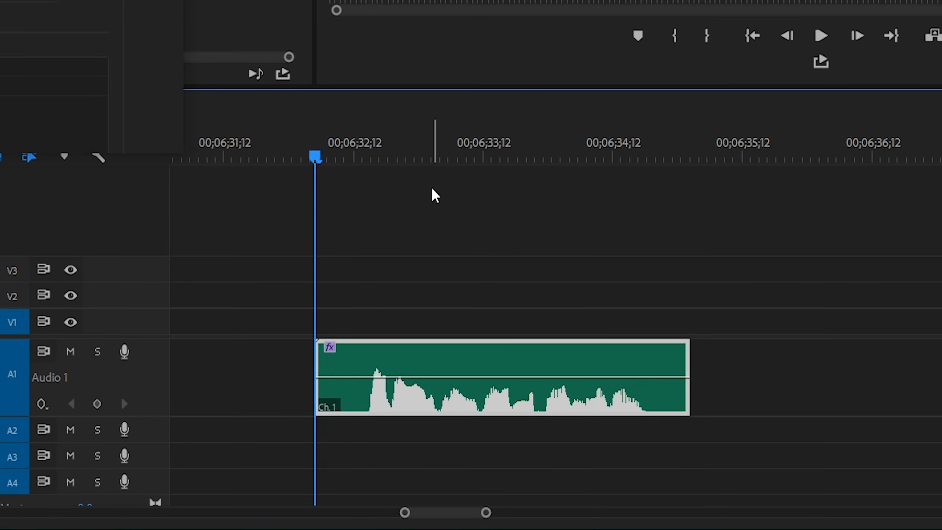
# - Bring up the Program Monitor's Button Editor for customizing playback controls
pyautogui.click(669, 157)
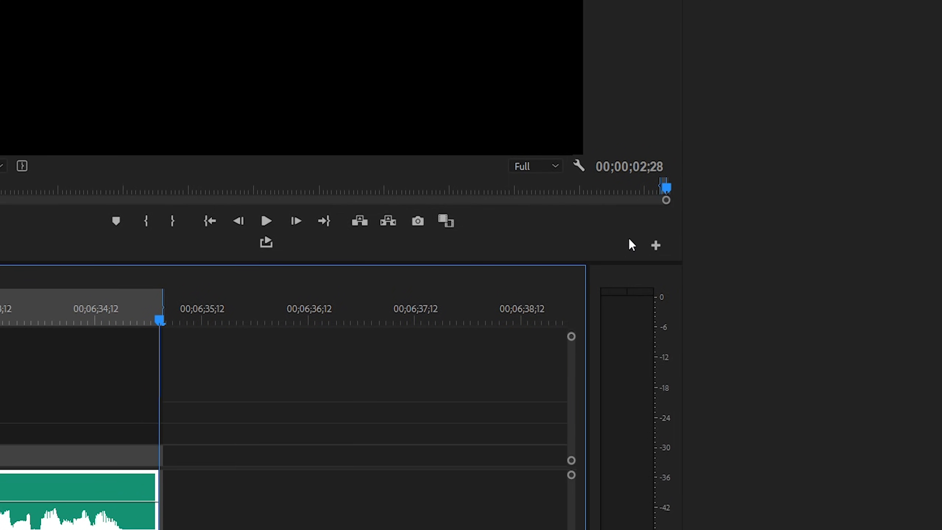
pyautogui.click(655, 246)
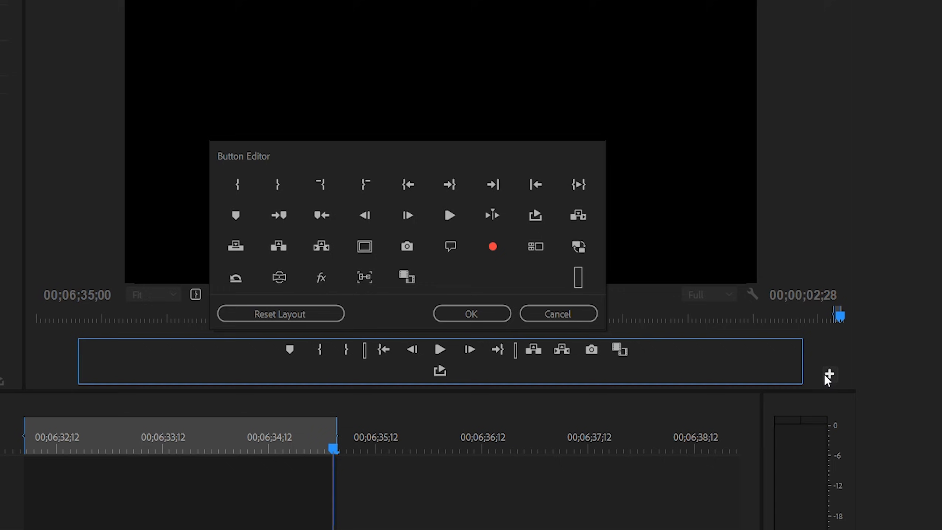
pyautogui.moveTo(534, 217)
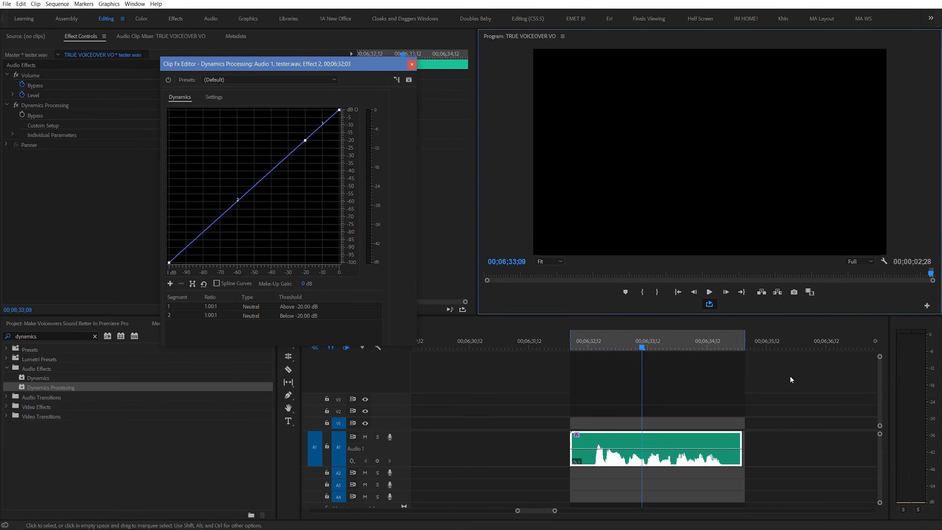
# - Try the Voice Over dynamics preset, then revert to the Default straight curve
pyautogui.moveTo(253, 64); pyautogui.dragTo(267, 66)
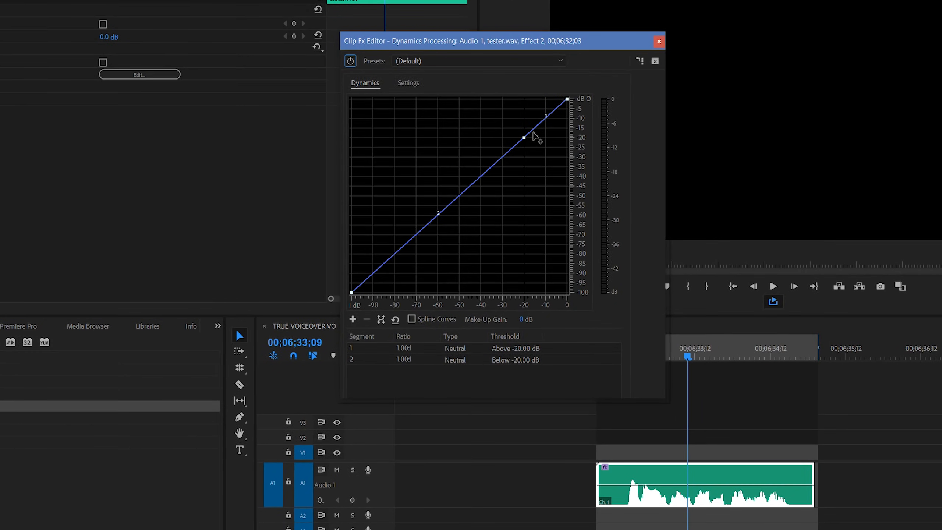
pyautogui.click(477, 61)
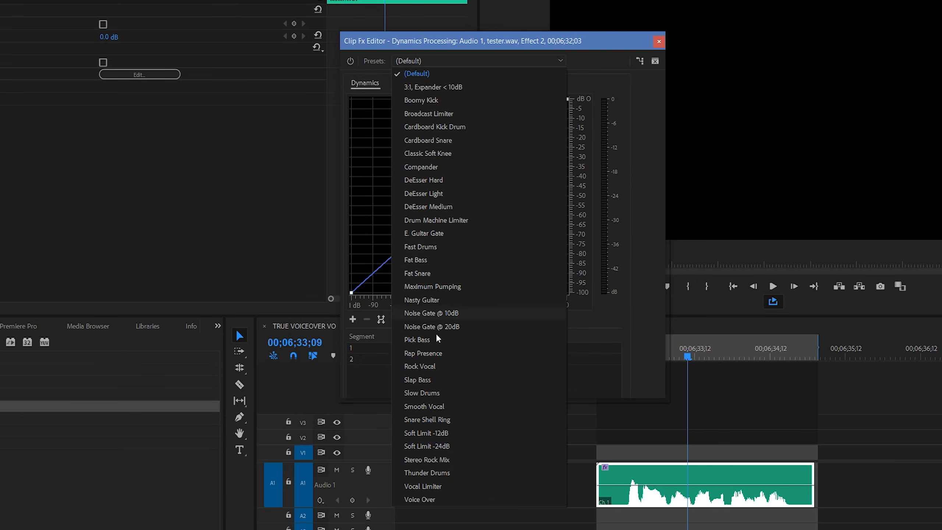
pyautogui.click(420, 499)
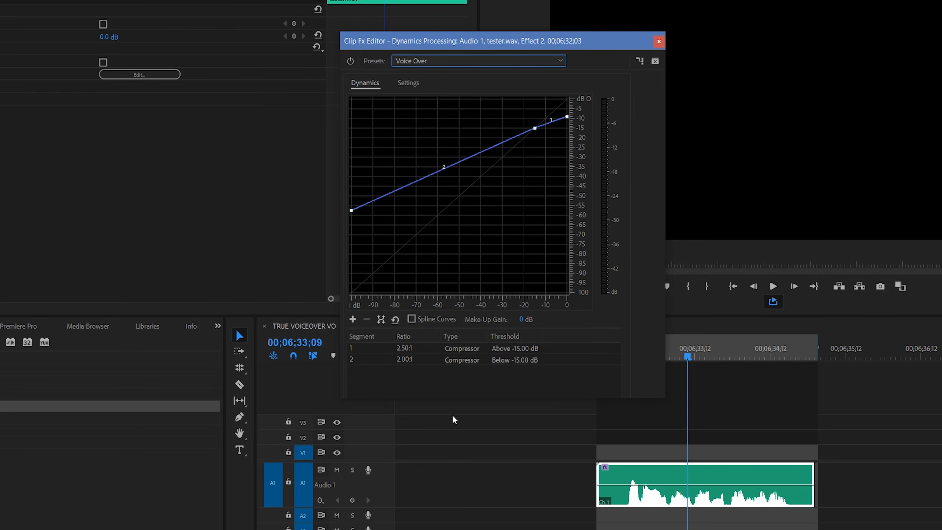
pyautogui.click(476, 61)
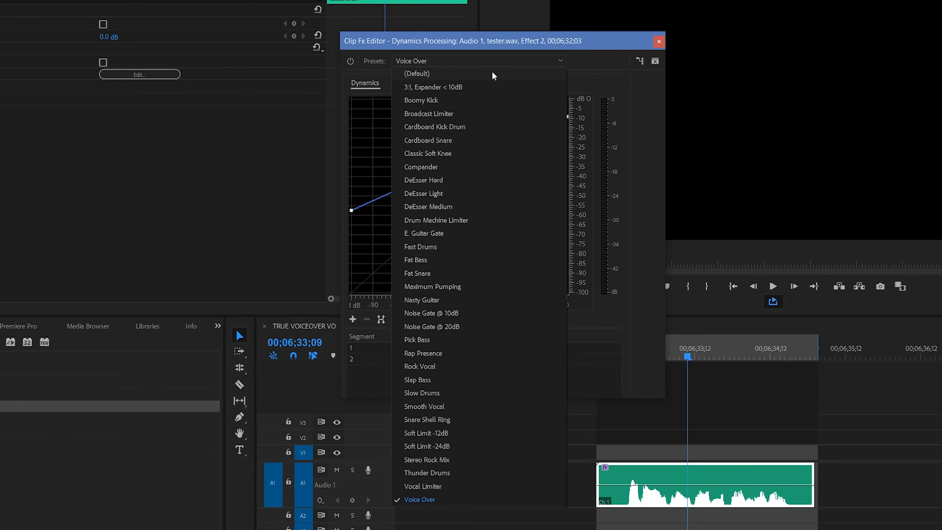
pyautogui.click(417, 74)
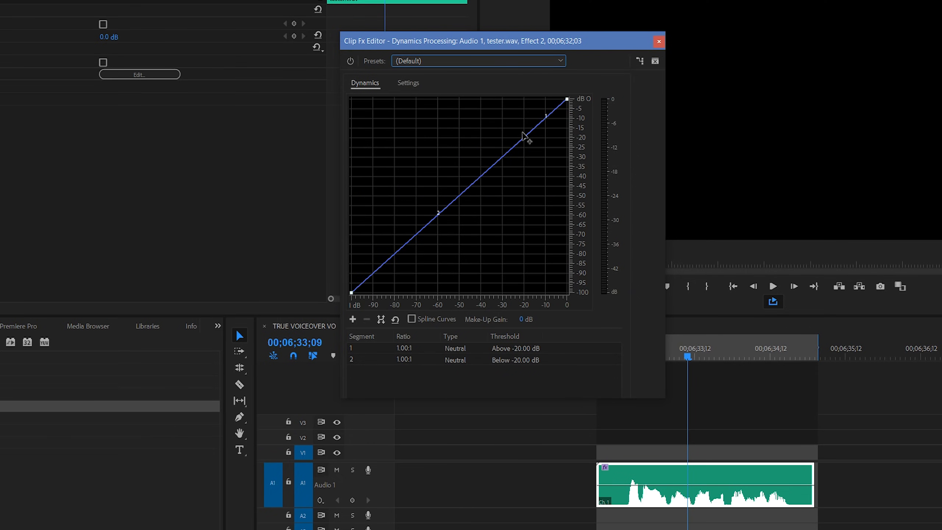
# - Raise the -20 dB point for compression and add a lifted point at -60 dB for gentle expansion
pyautogui.moveTo(524, 133); pyautogui.dragTo(525, 141)
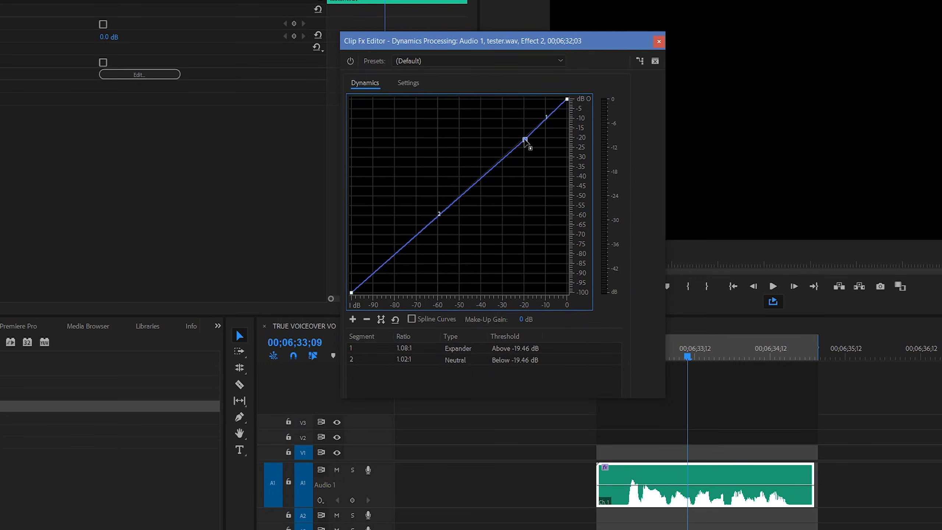
pyautogui.moveTo(525, 141); pyautogui.dragTo(525, 127)
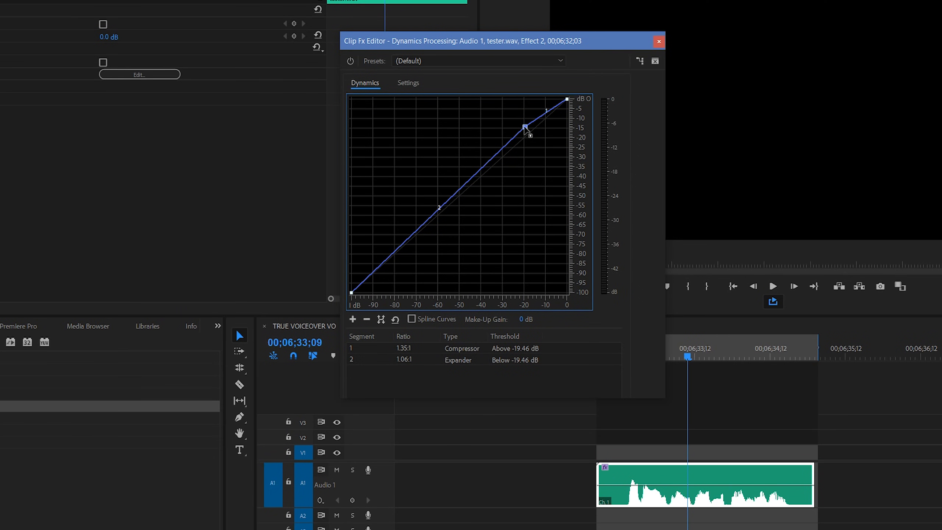
pyautogui.moveTo(527, 130); pyautogui.dragTo(523, 121)
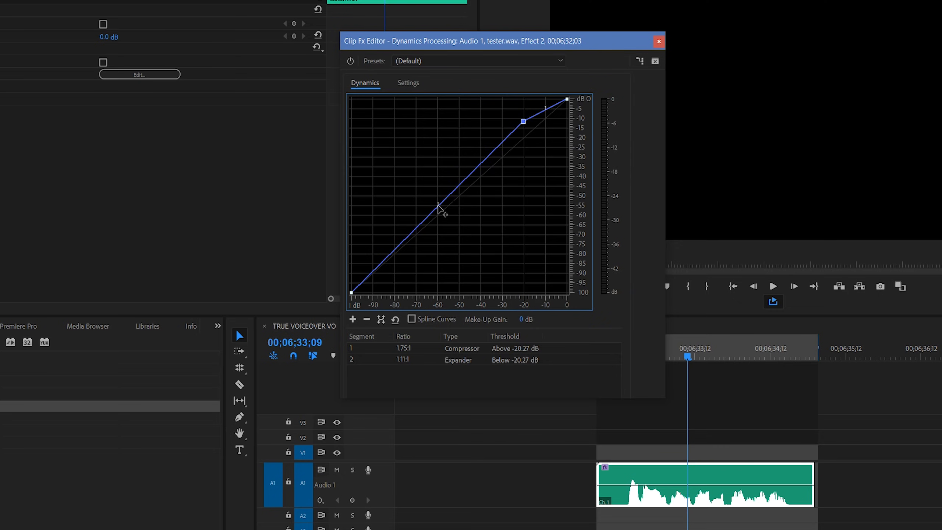
pyautogui.click(437, 205)
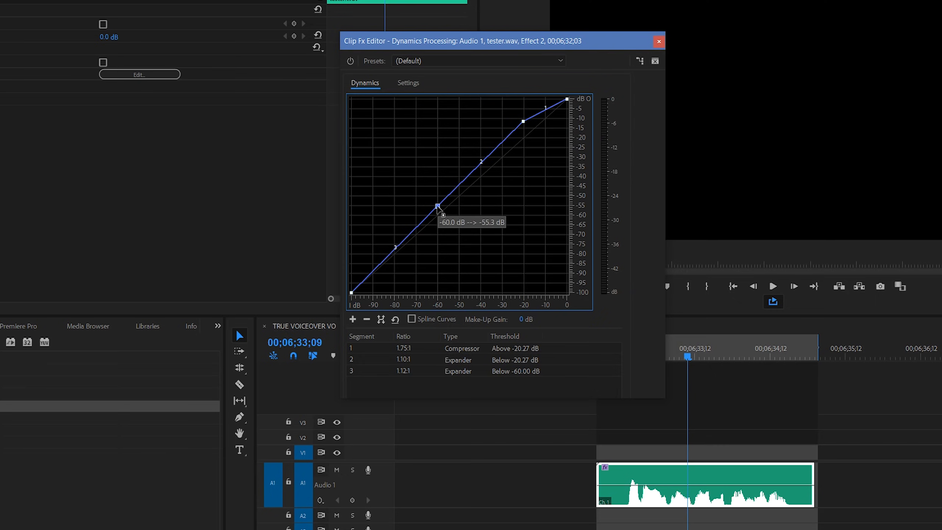
pyautogui.moveTo(440, 206); pyautogui.dragTo(439, 201)
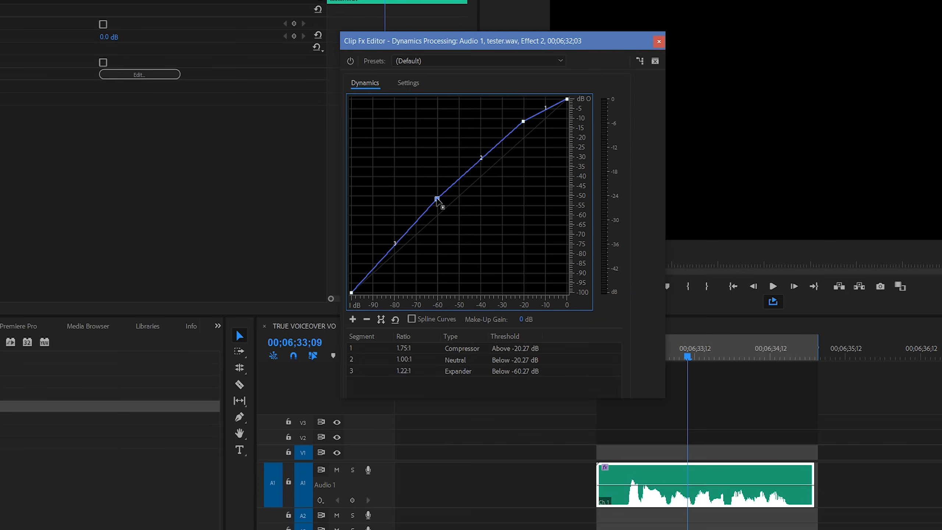
pyautogui.moveTo(439, 201); pyautogui.dragTo(439, 201)
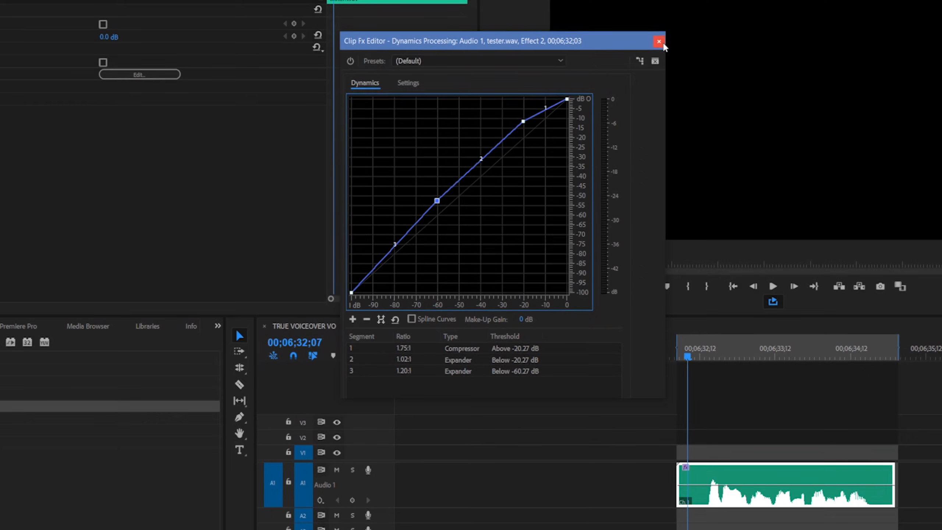
# - Close the dynamics editor and bring up the Multiband Compressor presets list
pyautogui.click(659, 40)
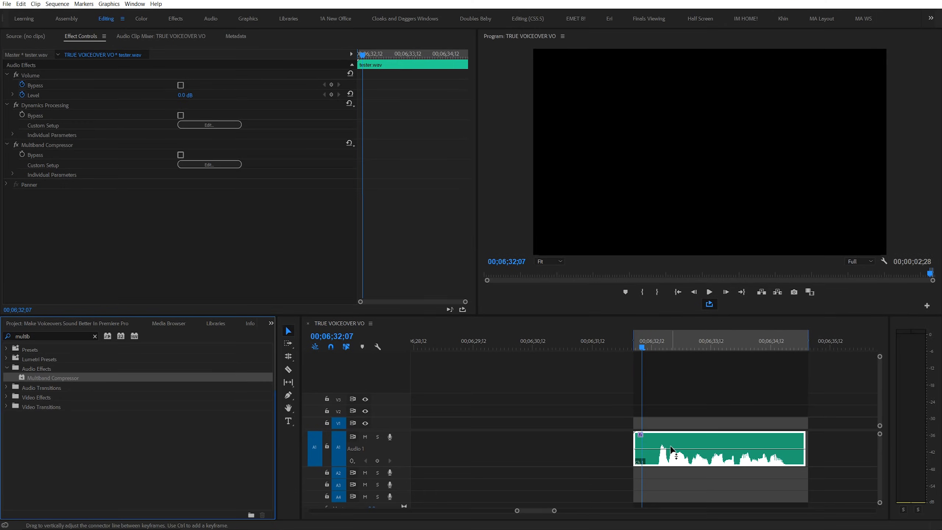
pyautogui.click(209, 164)
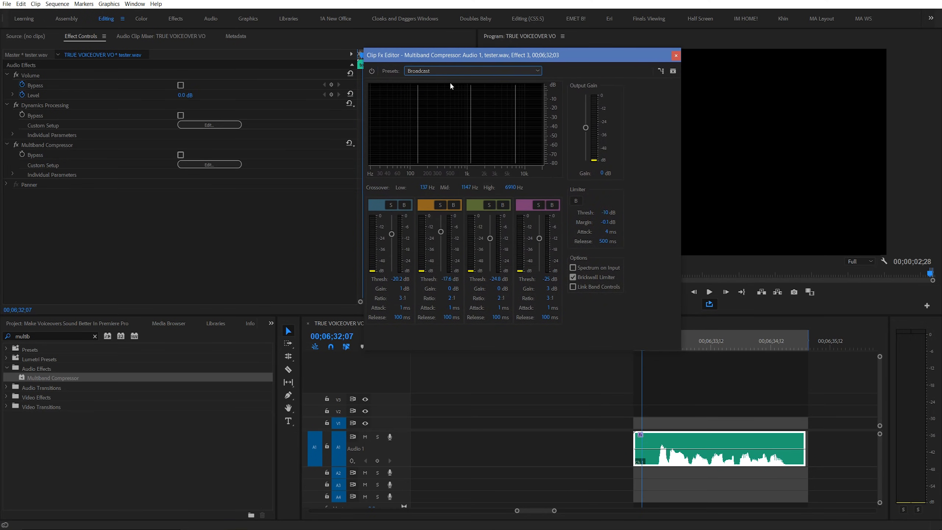
pyautogui.click(708, 292)
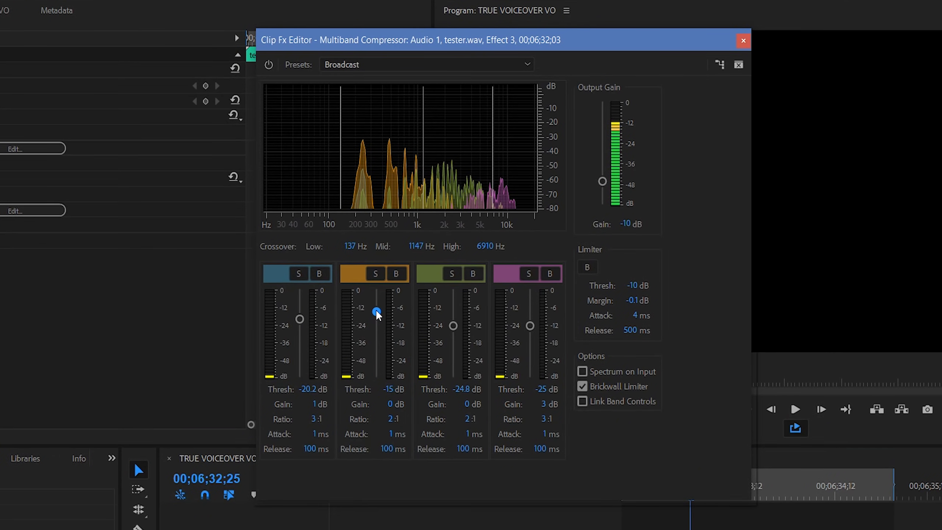
# - Raise band thresholds to -12 and -19 dB, lower the low crossover to 57.2 Hz, and close the editor
pyautogui.moveTo(376, 314); pyautogui.dragTo(375, 307)
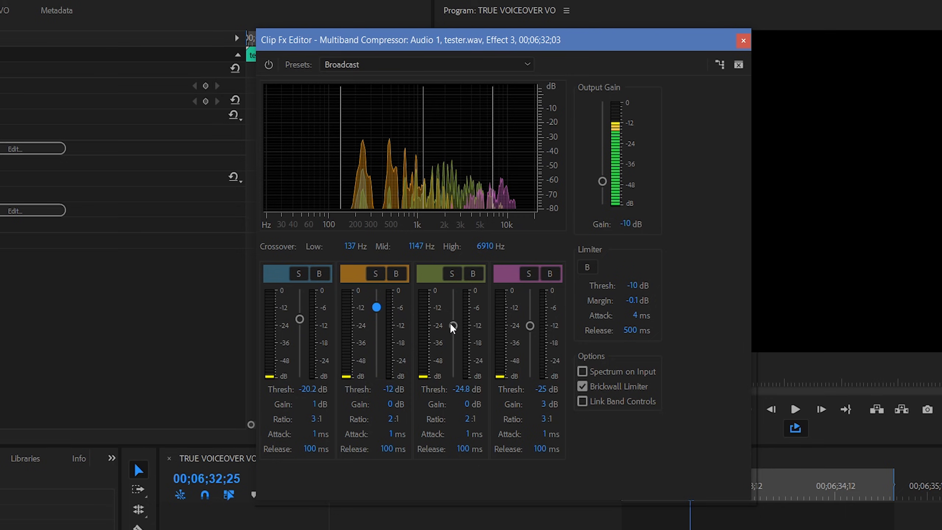
pyautogui.moveTo(454, 326); pyautogui.dragTo(454, 317)
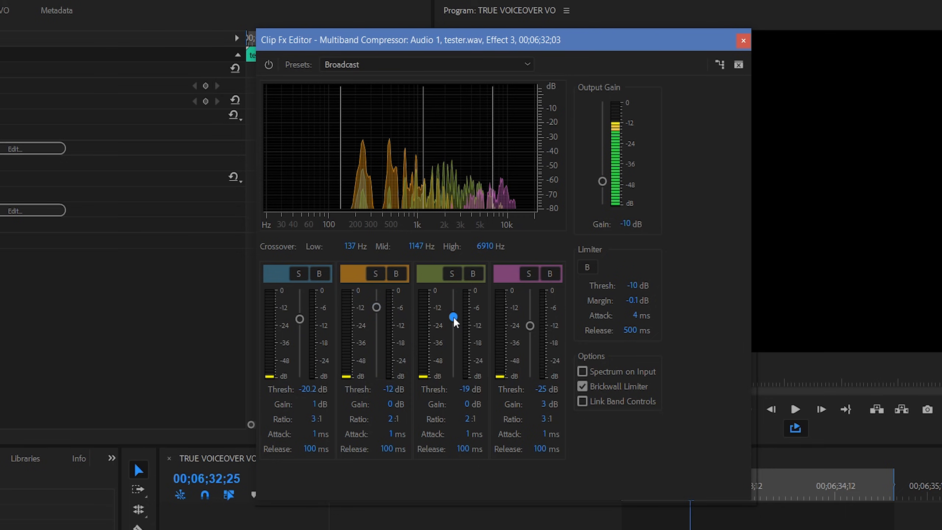
pyautogui.moveTo(454, 318); pyautogui.dragTo(453, 315)
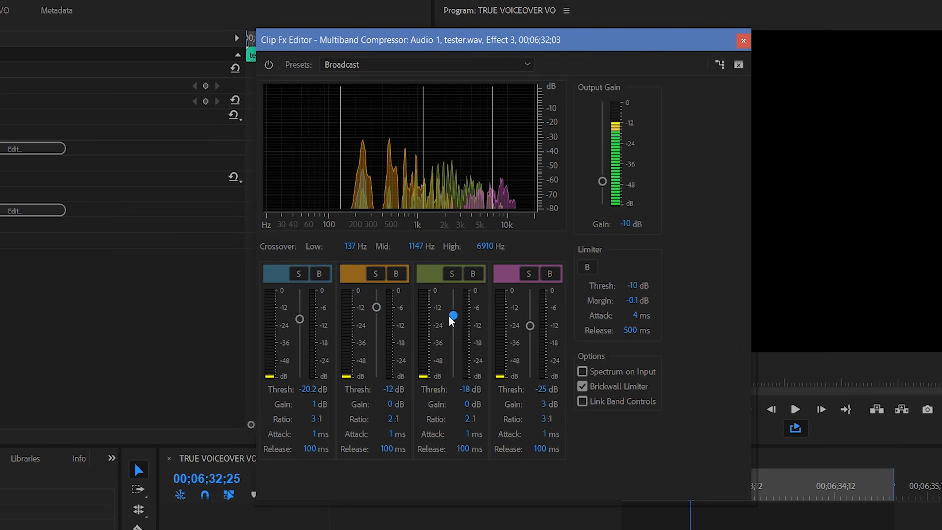
pyautogui.moveTo(419, 262)
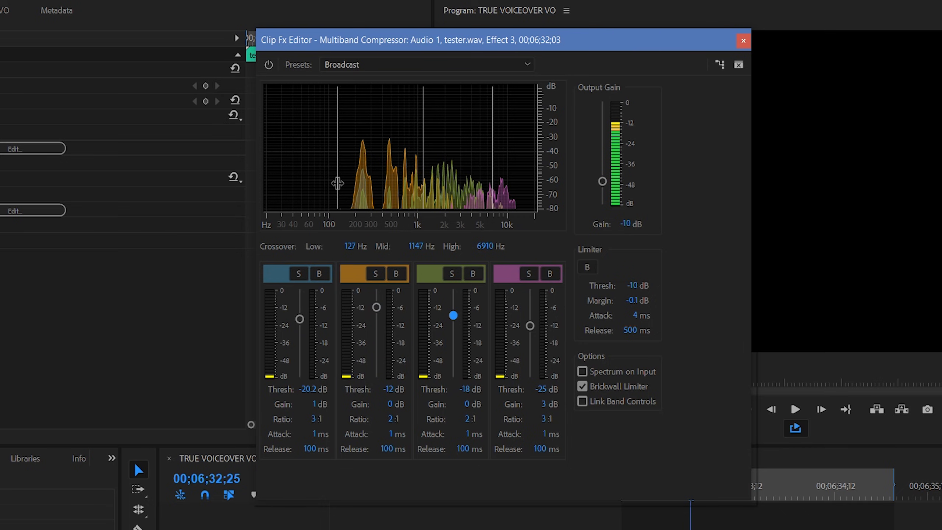
pyautogui.moveTo(339, 185); pyautogui.dragTo(307, 185)
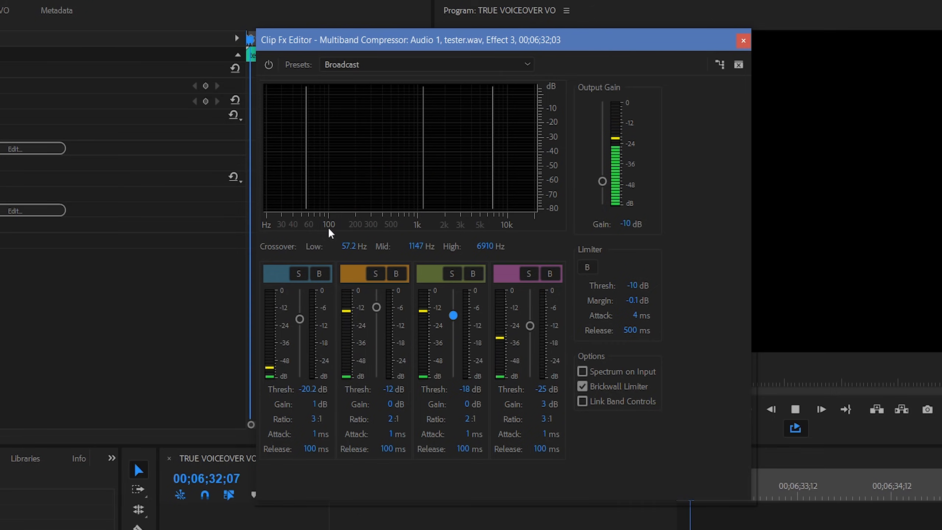
pyautogui.click(795, 409)
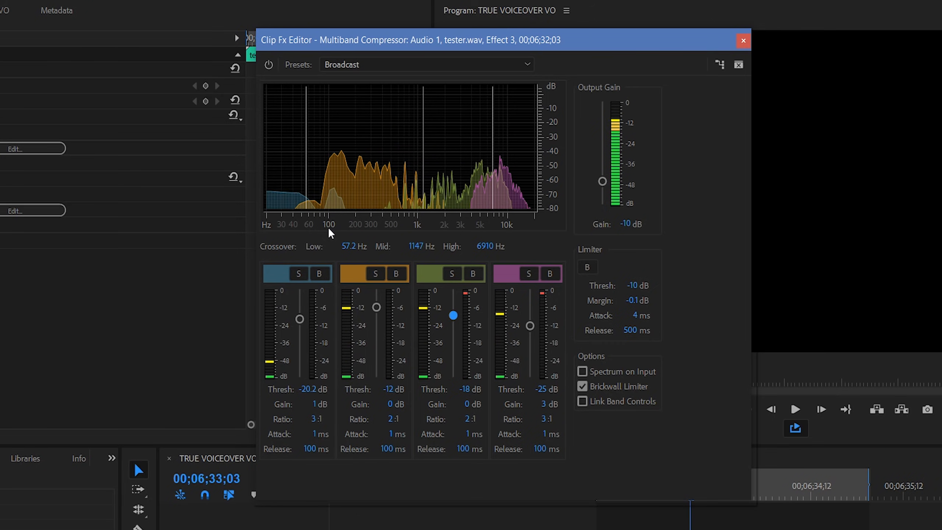
pyautogui.click(744, 40)
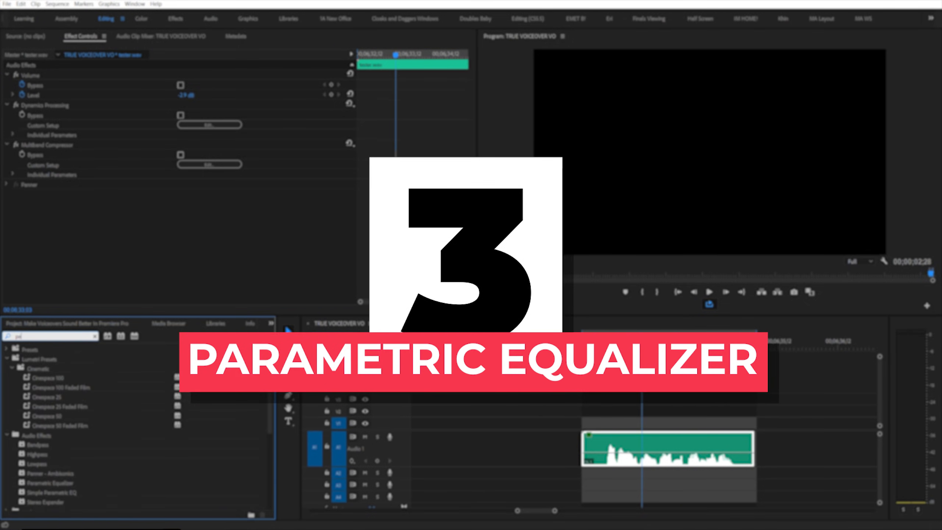
# - Apply a Parametric Equalizer to the voiceover and bring up its custom setup
pyautogui.write('parame')
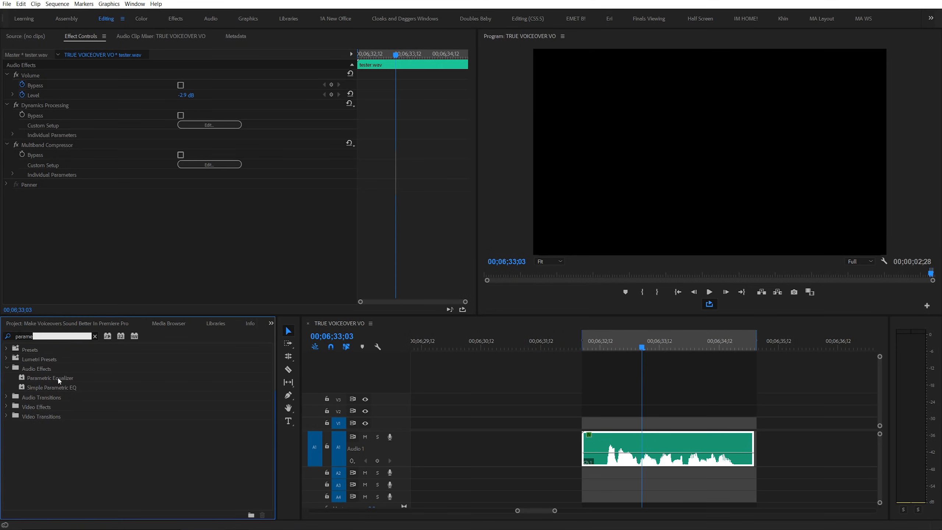
pyautogui.click(50, 378)
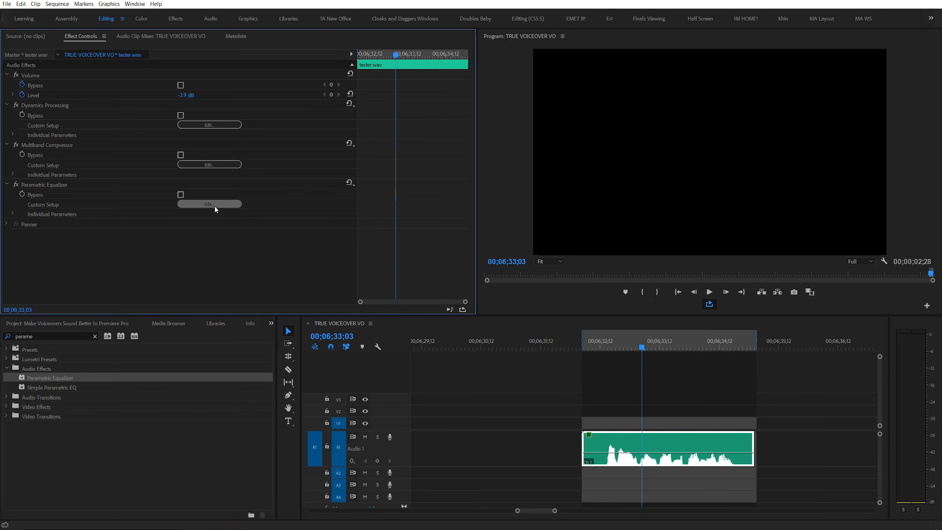
pyautogui.click(209, 204)
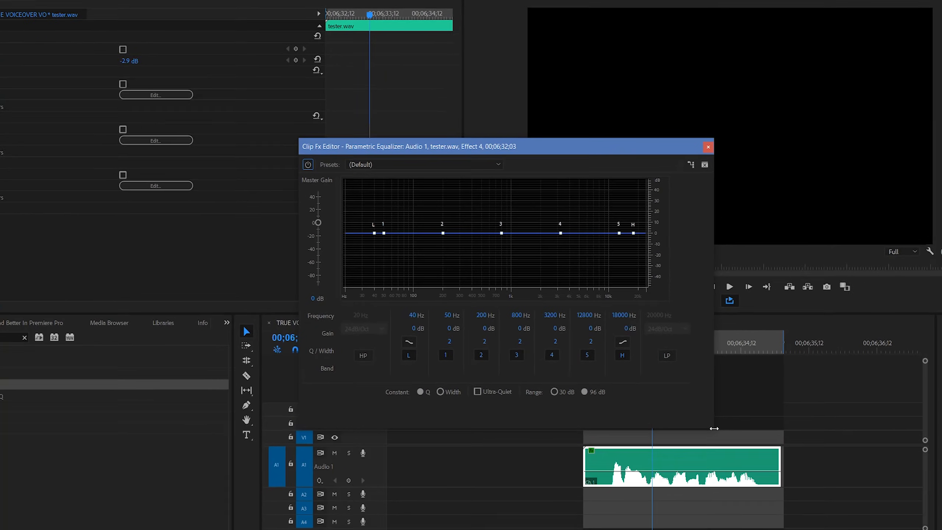
# - Choose the Vocal Enhancer preset and boost the low band and low-end curve slightly
pyautogui.click(424, 165)
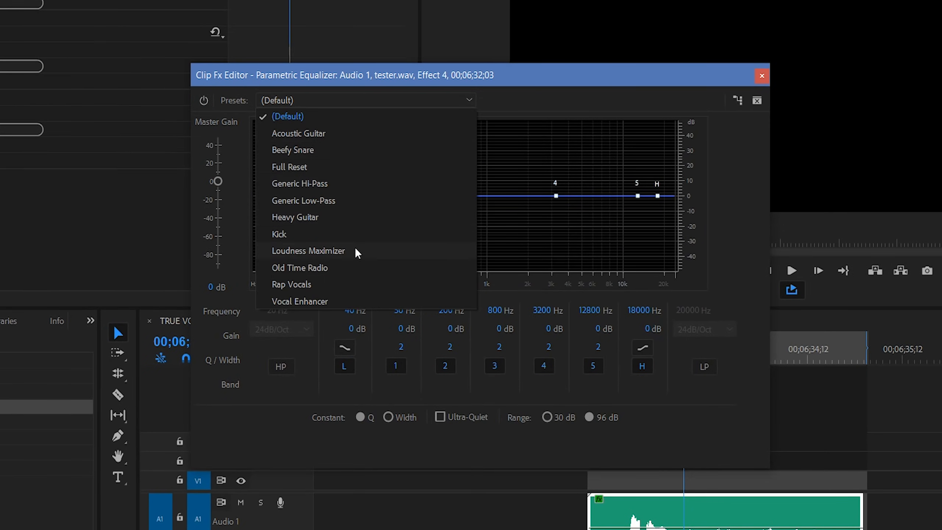
pyautogui.click(300, 301)
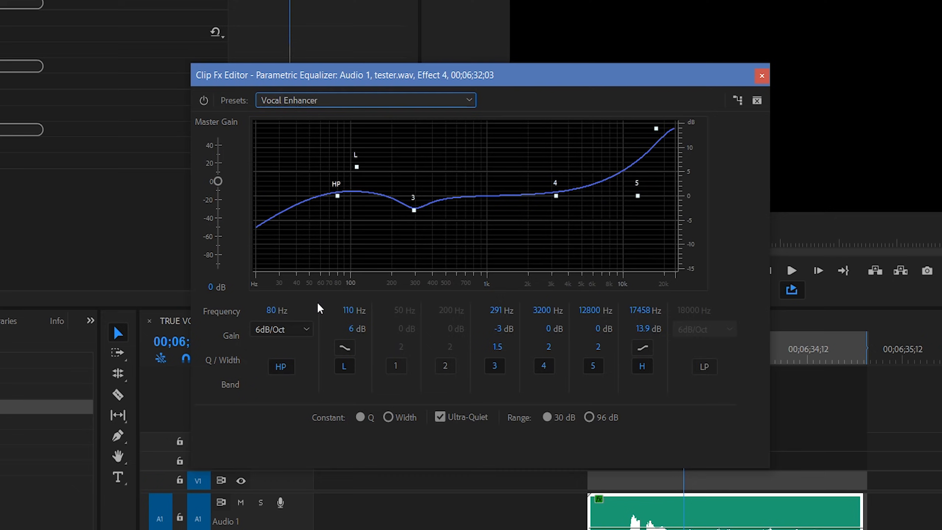
pyautogui.moveTo(337, 195); pyautogui.dragTo(342, 194)
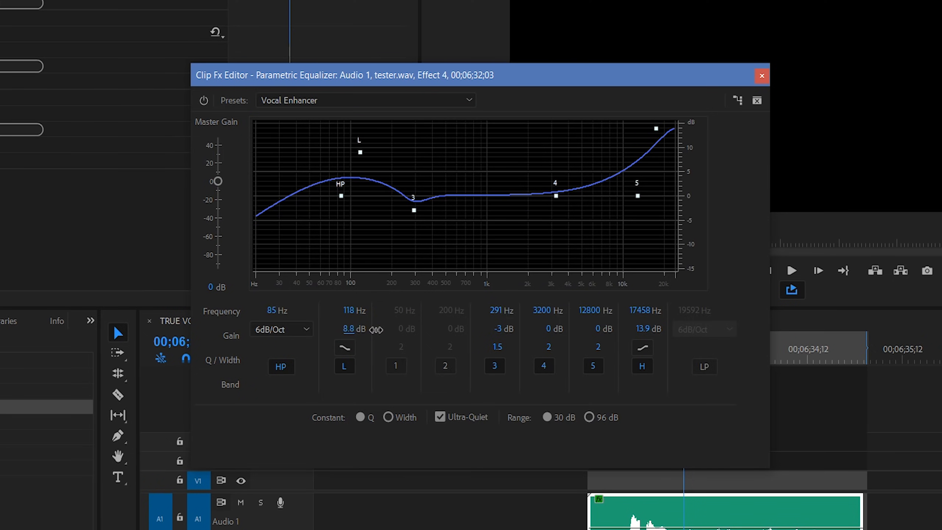
pyautogui.moveTo(349, 329); pyautogui.dragTo(355, 329)
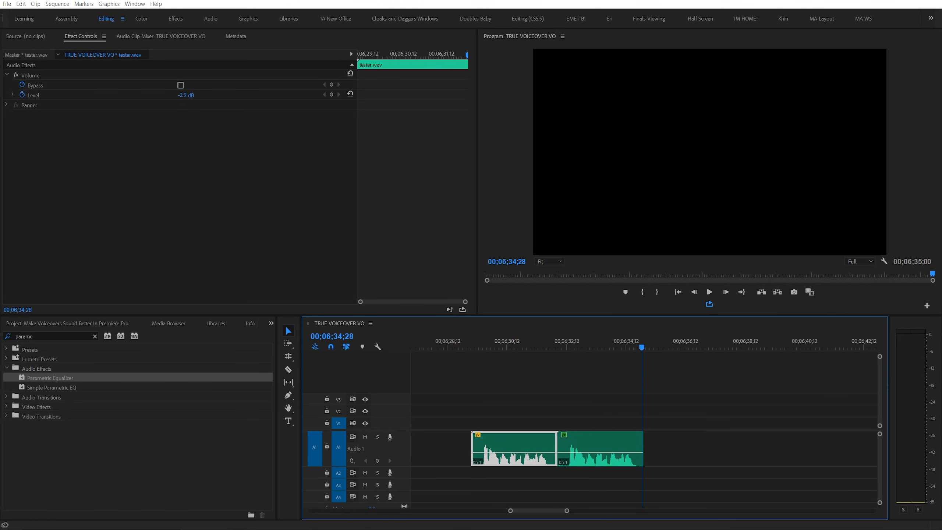
# - Reselect the voiceover clip and bring up options for its three selected effects
pyautogui.click(585, 380)
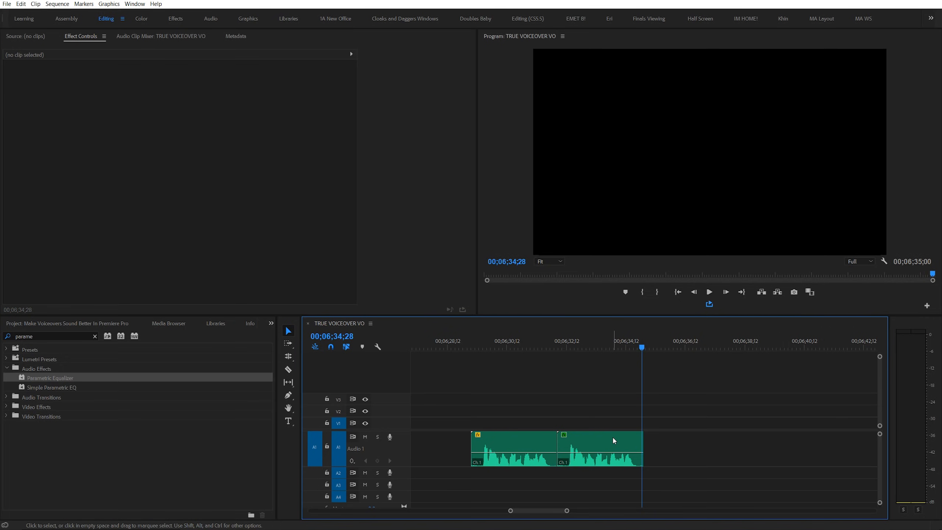
pyautogui.click(600, 448)
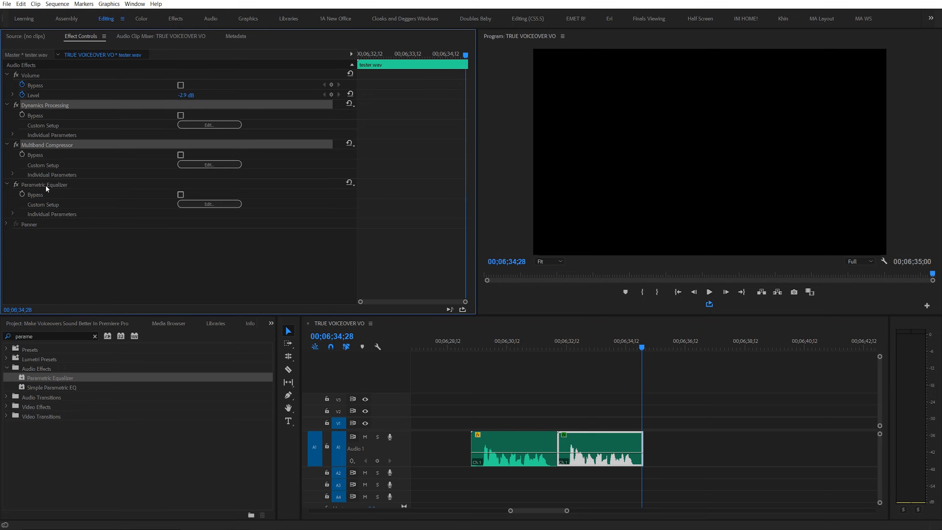
pyautogui.rightClick(44, 185)
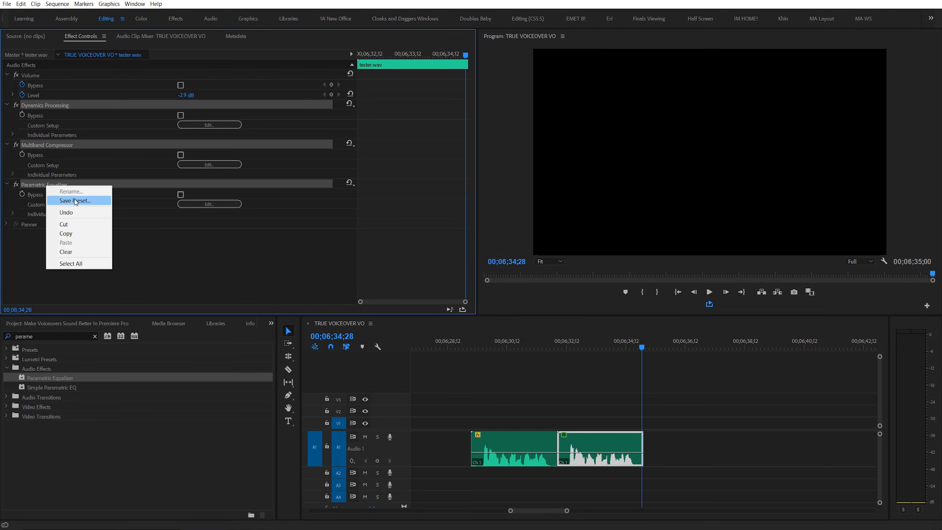
# - Save the effects as the preset 'Motion Array Vocals' and expand the Presets folder to find it
pyautogui.click(74, 200)
pyautogui.write('Motion Array Vocals')
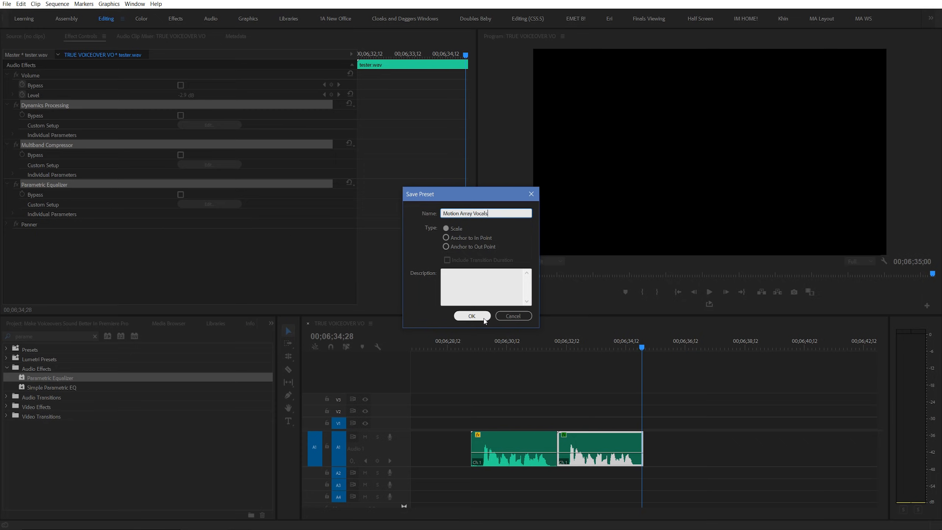
pyautogui.click(472, 316)
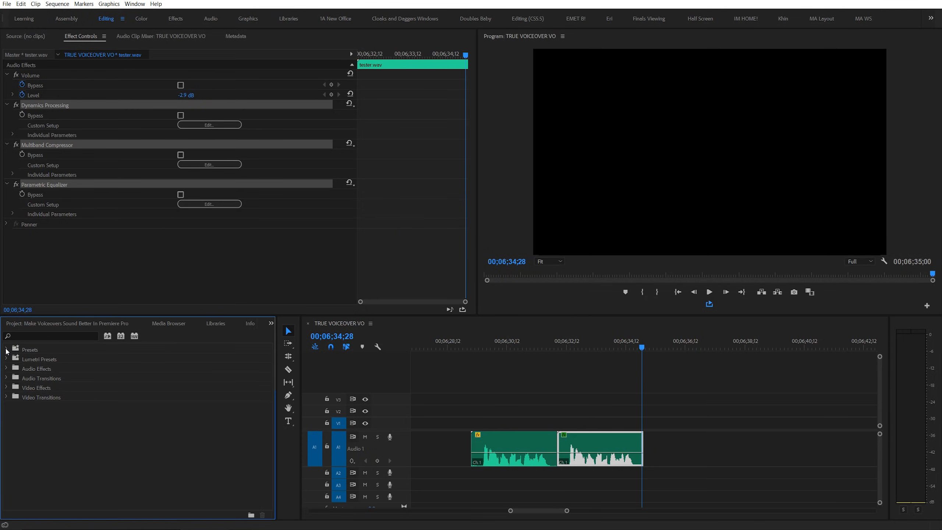
pyautogui.click(6, 349)
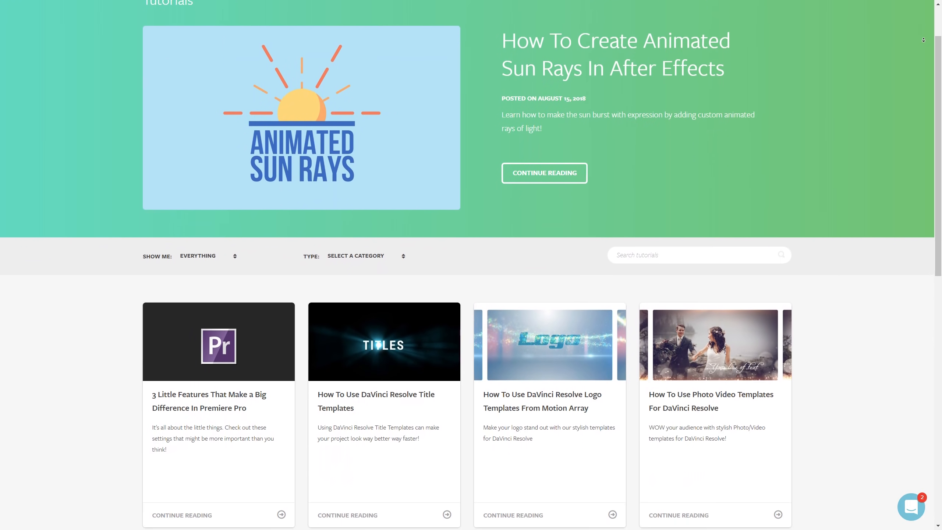
# - Scroll down the Motion Array tutorials page to the page-number navigation
pyautogui.scroll(-3)
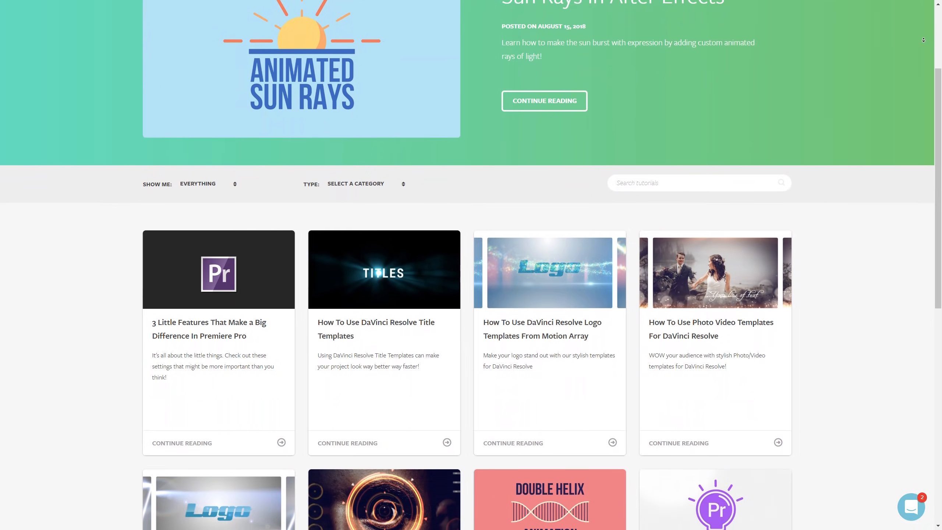
pyautogui.scroll(-3)
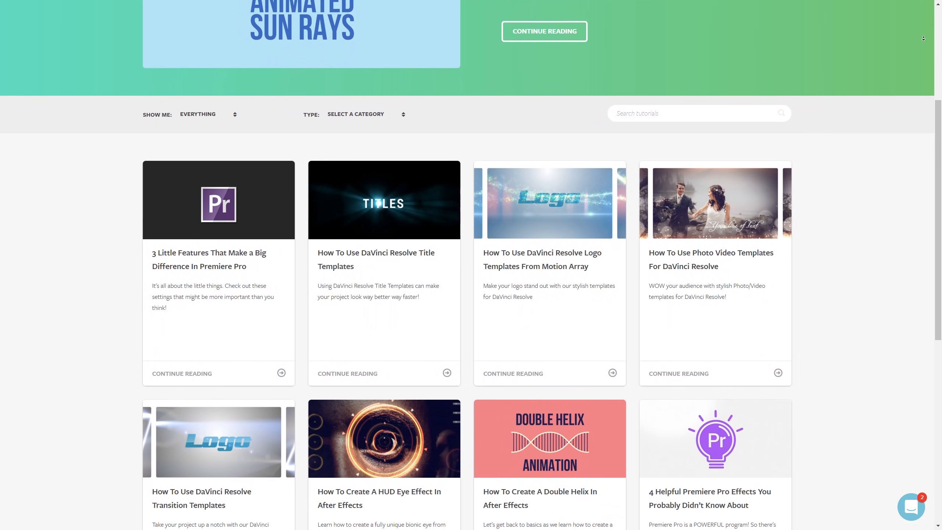
pyautogui.scroll(-3)
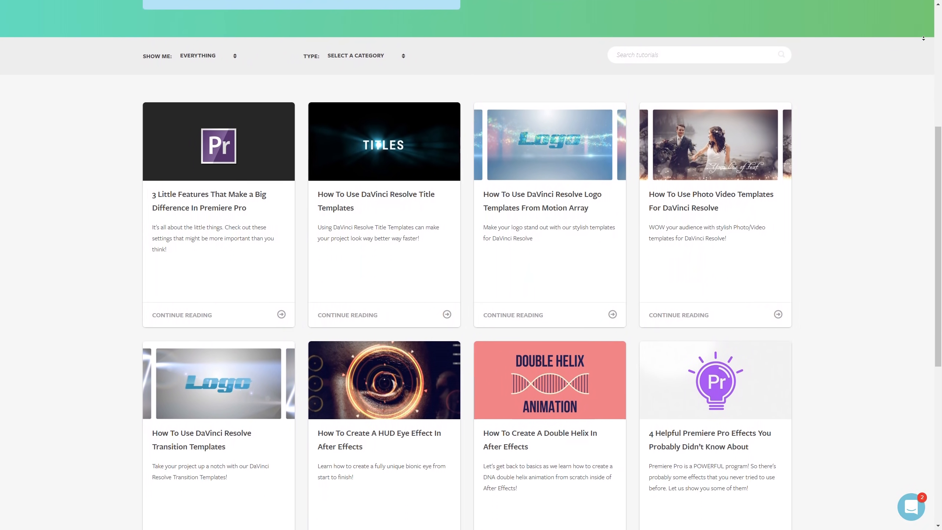
pyautogui.scroll(-3)
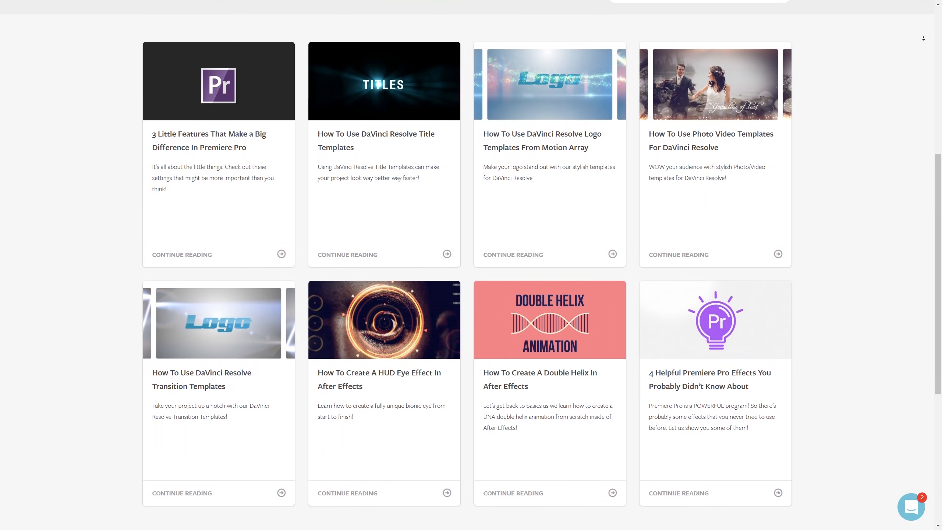
pyautogui.scroll(-3)
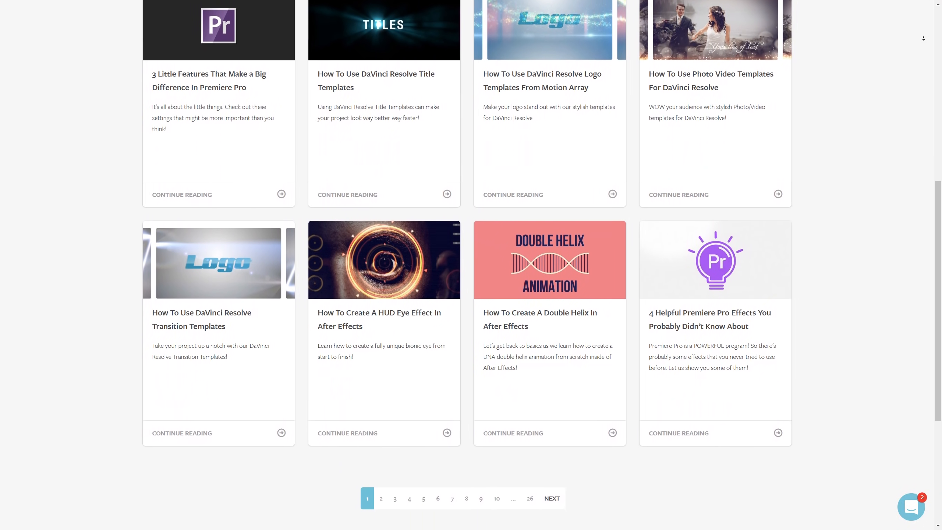